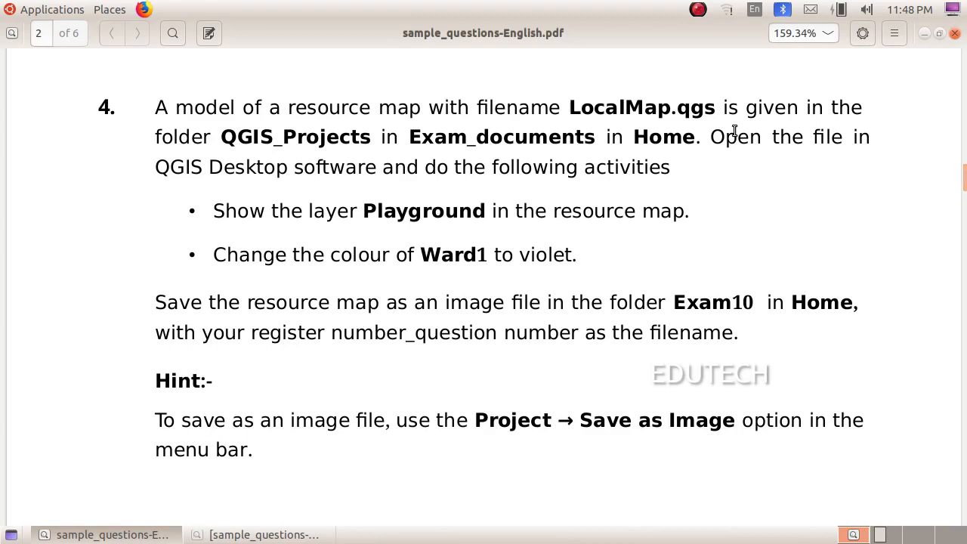
{"action": "mouse_move", "coordinate": [214, 134]}
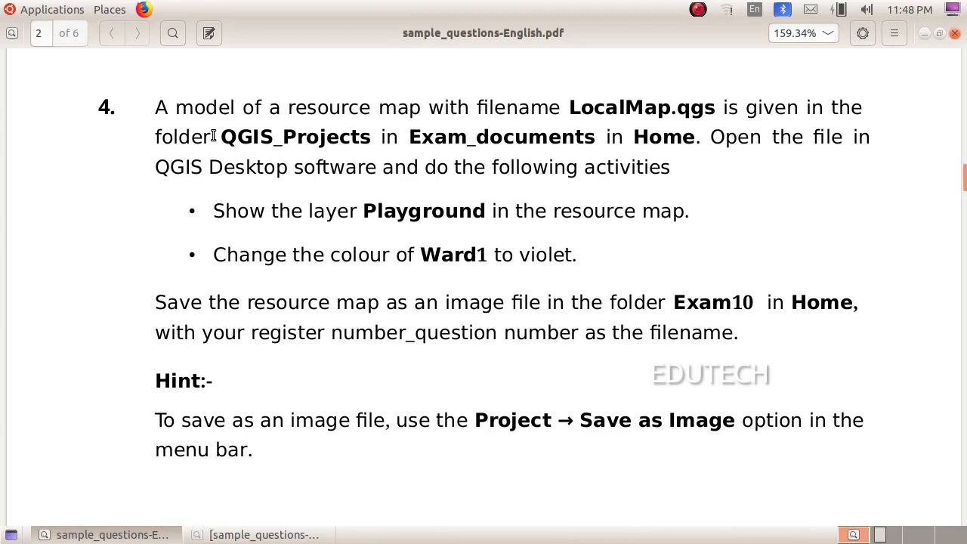
{"action": "mouse_move", "coordinate": [677, 127]}
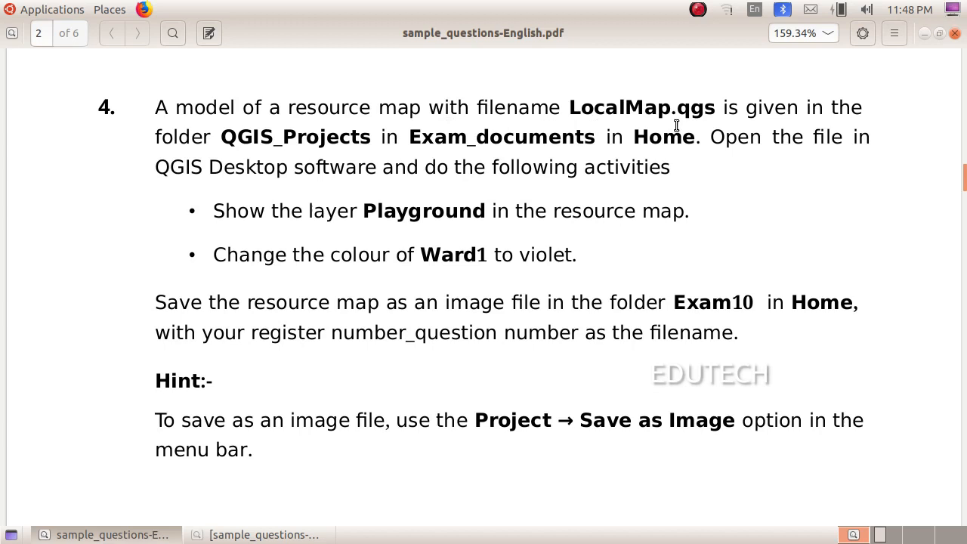
{"action": "mouse_move", "coordinate": [783, 127]}
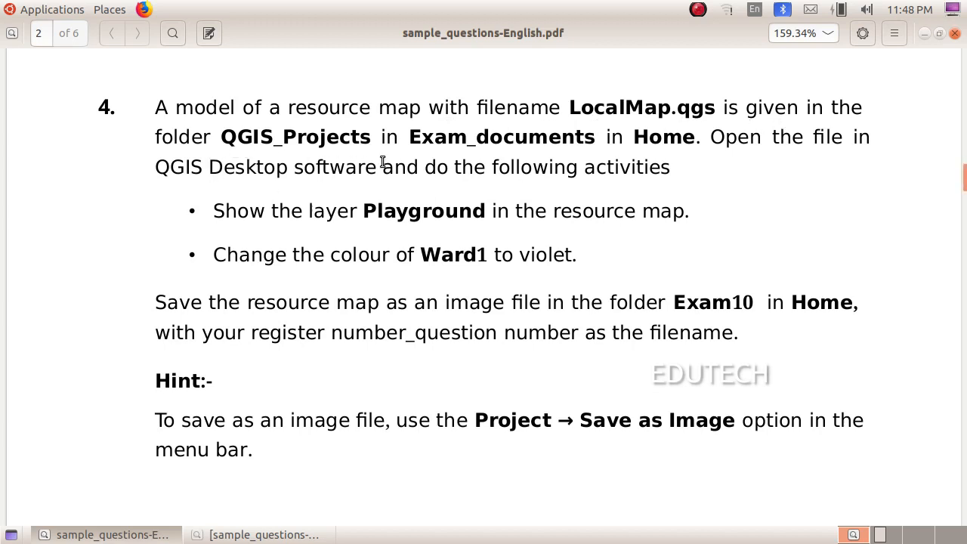
{"action": "mouse_move", "coordinate": [587, 160]}
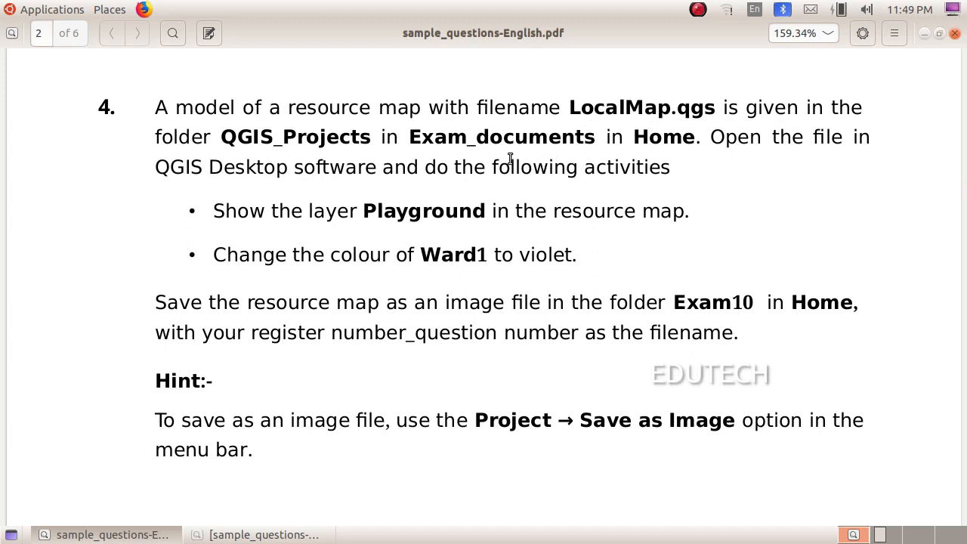
{"action": "mouse_move", "coordinate": [502, 190]}
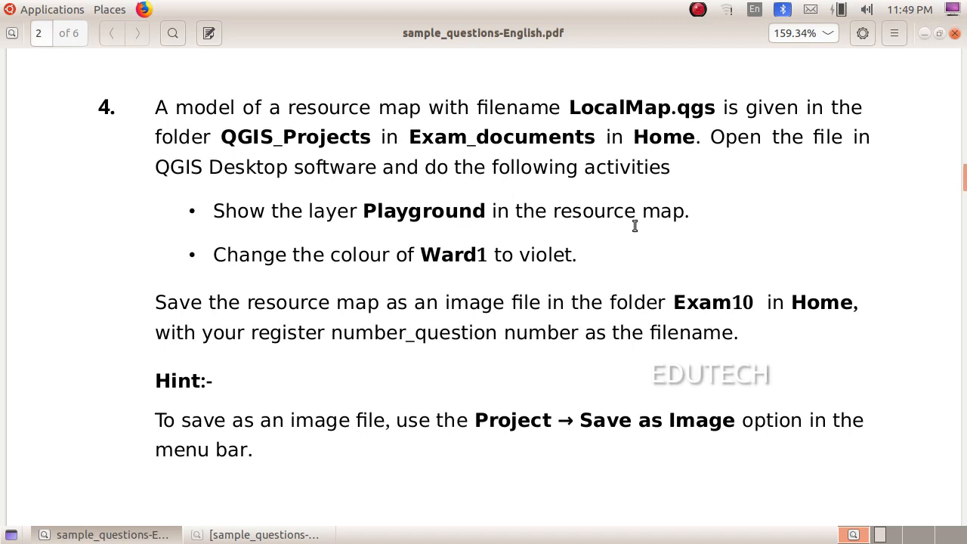
{"action": "mouse_move", "coordinate": [651, 230]}
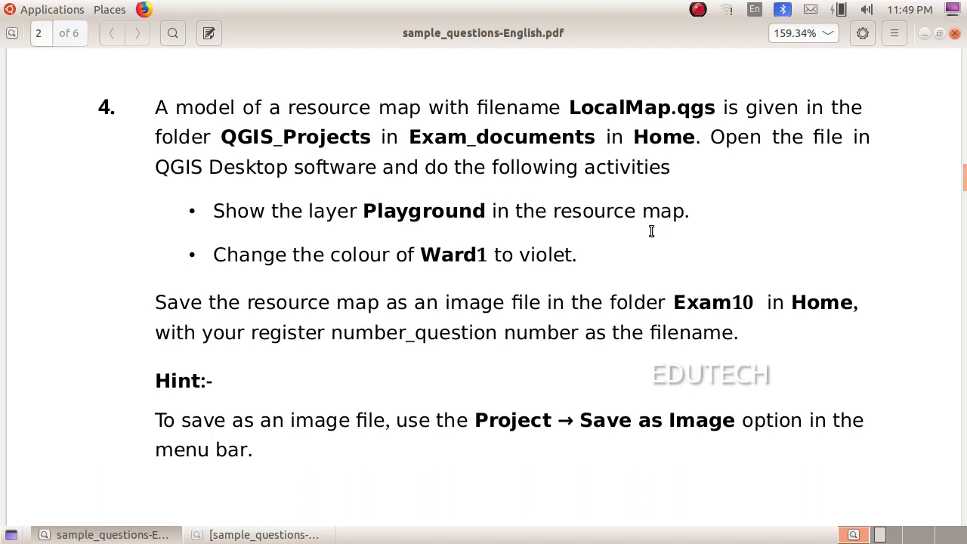
{"action": "mouse_move", "coordinate": [376, 266]}
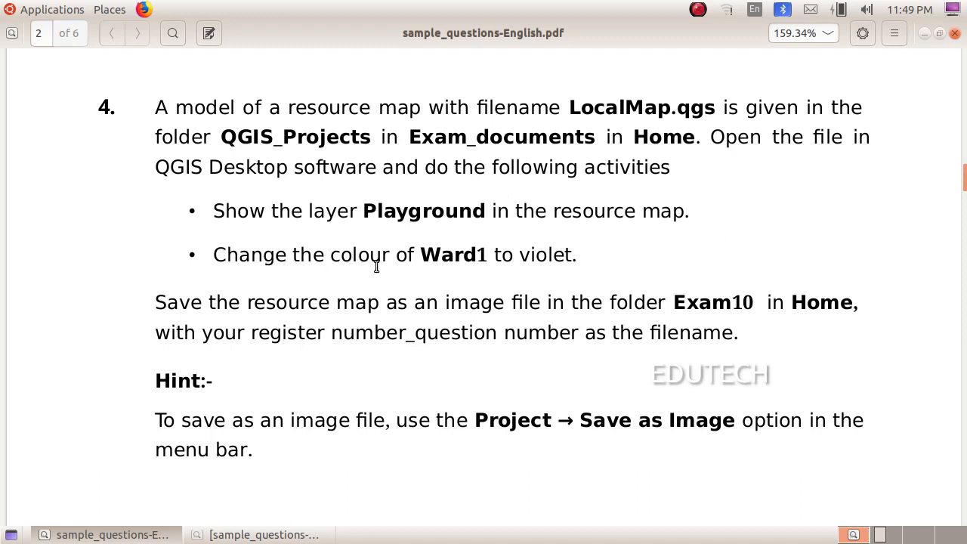
{"action": "mouse_move", "coordinate": [638, 265]}
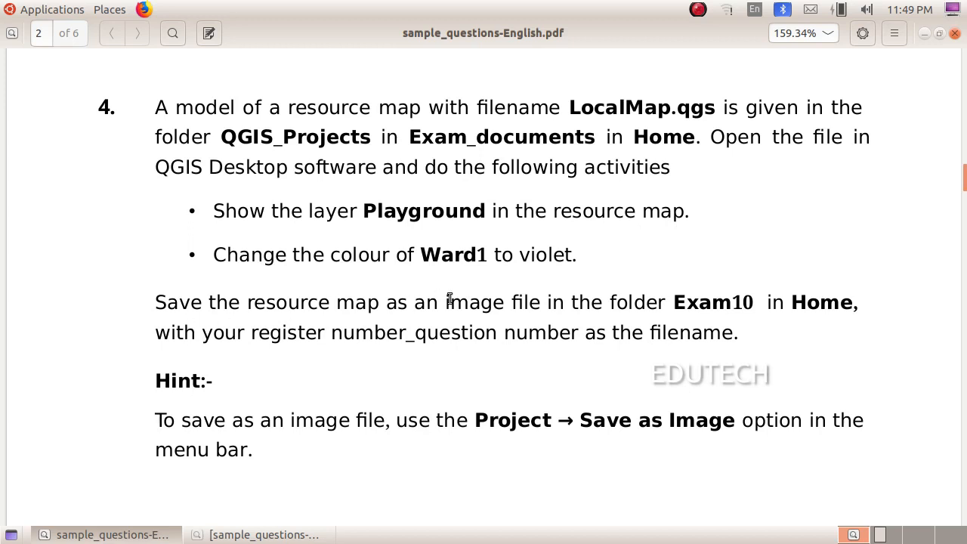
{"action": "mouse_move", "coordinate": [771, 311]}
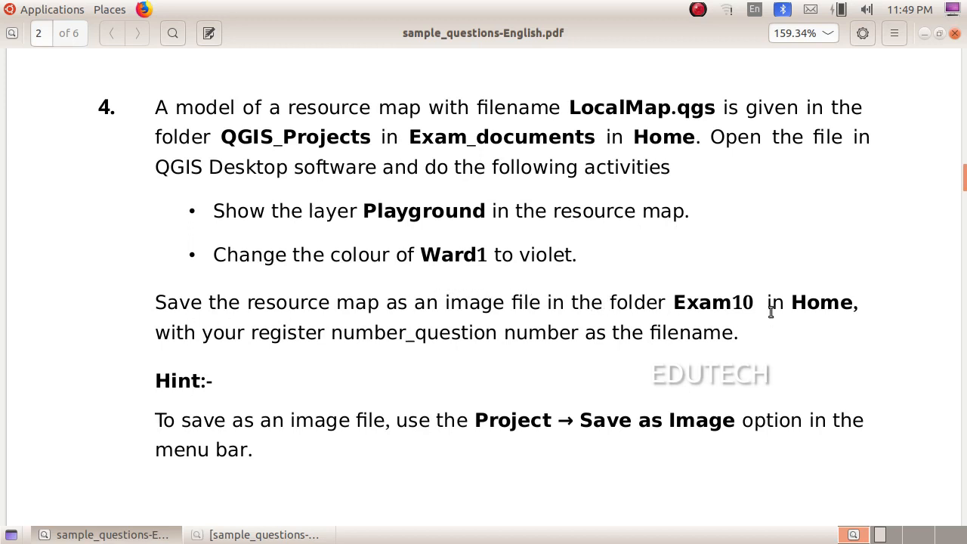
{"action": "mouse_move", "coordinate": [595, 420]}
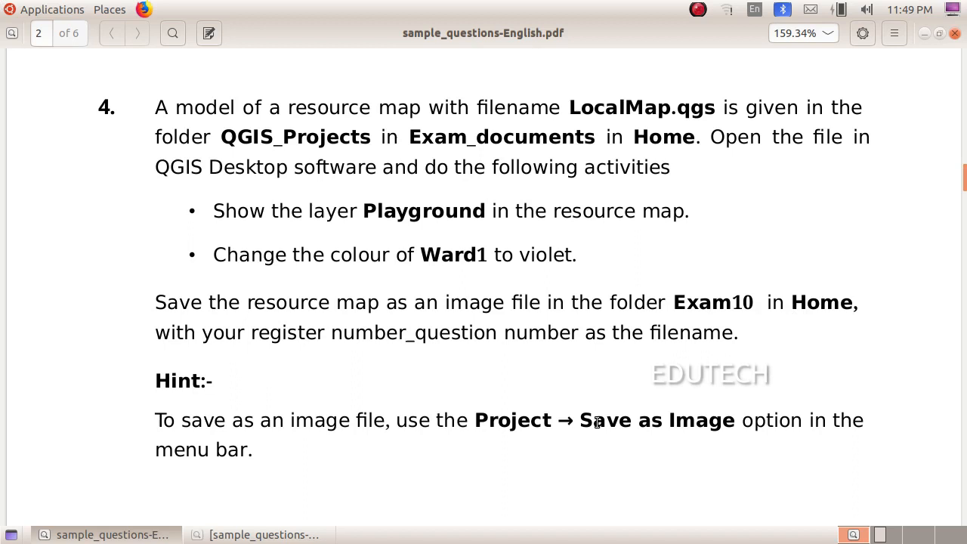
{"action": "mouse_move", "coordinate": [540, 370]}
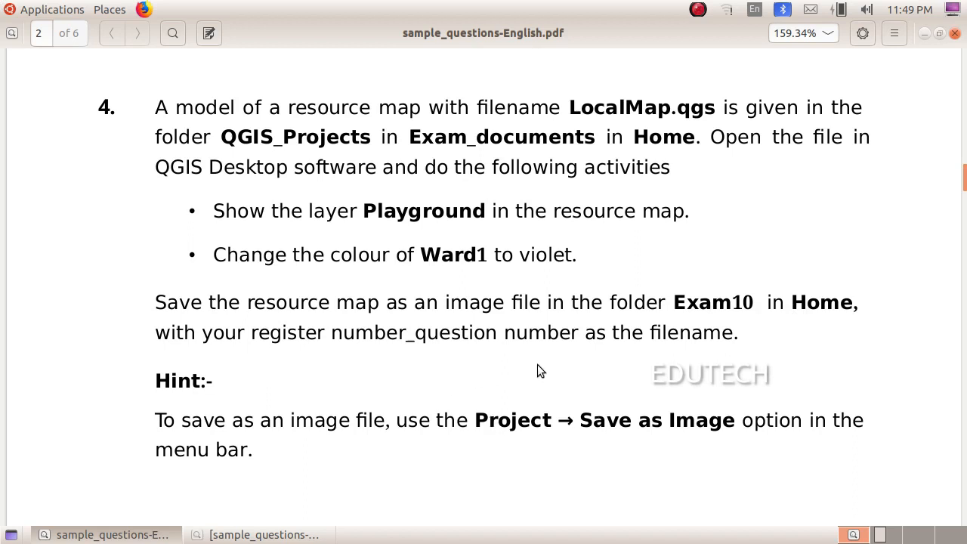
{"action": "mouse_move", "coordinate": [800, 366]}
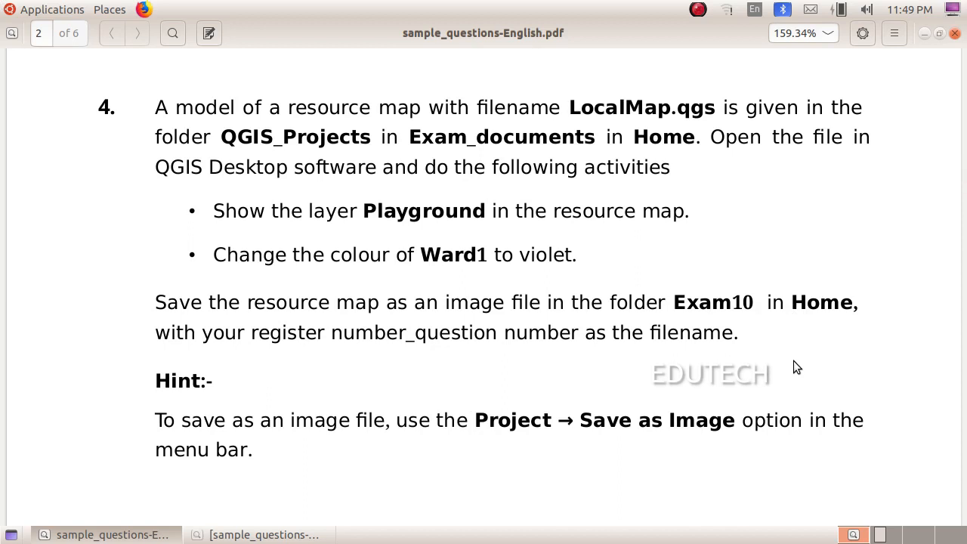
{"action": "mouse_move", "coordinate": [749, 410]}
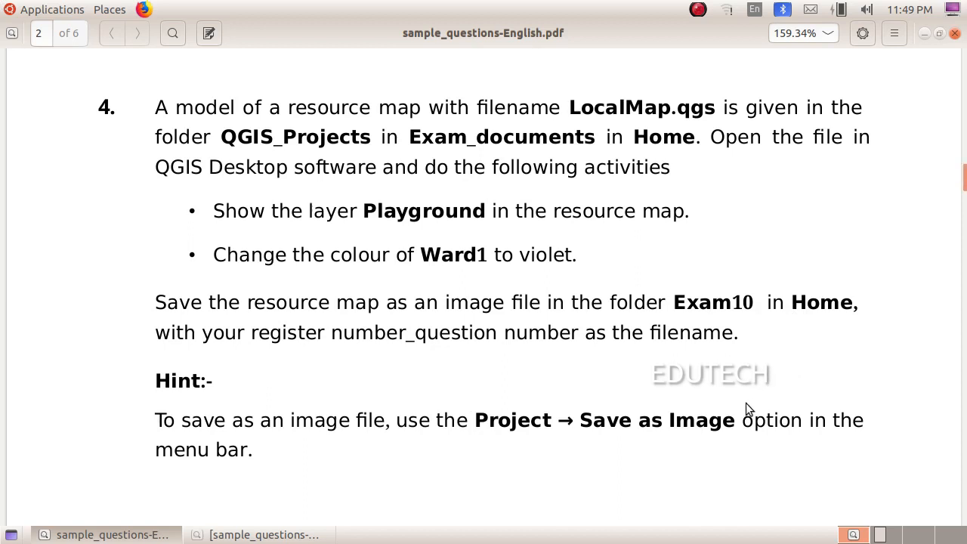
{"action": "mouse_move", "coordinate": [674, 461]}
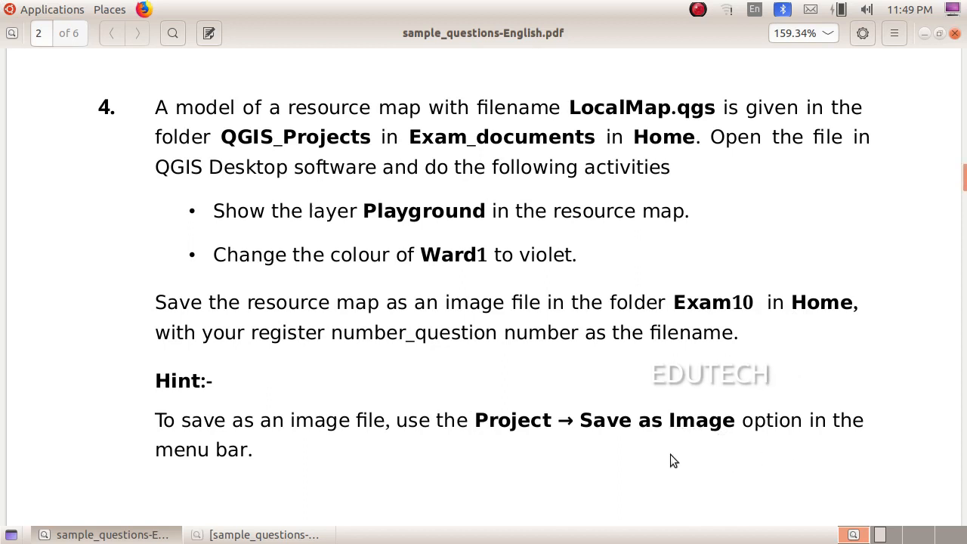
- Bring the Malayalam sample-questions PDF to the front in Document Viewer
{"action": "left_click", "coordinate": [260, 535]}
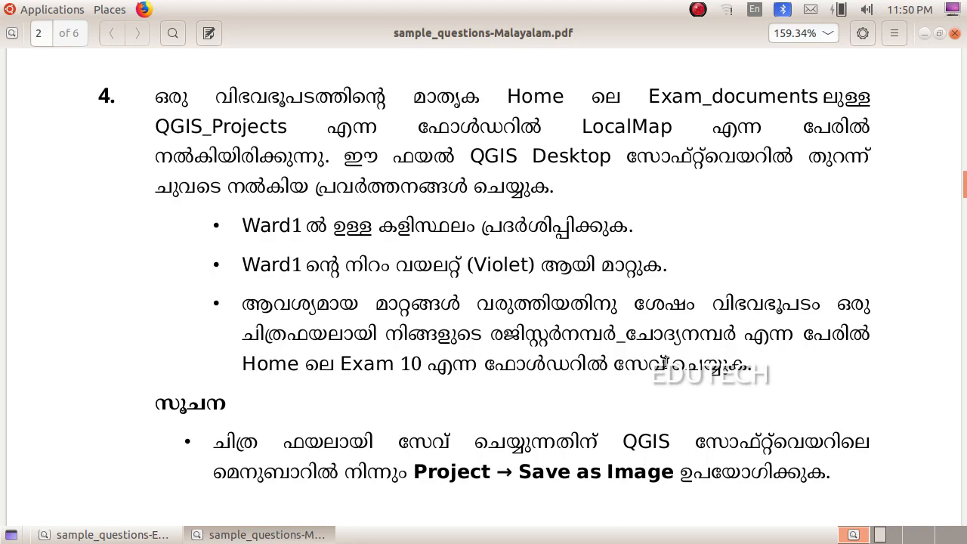
{"action": "mouse_move", "coordinate": [677, 405]}
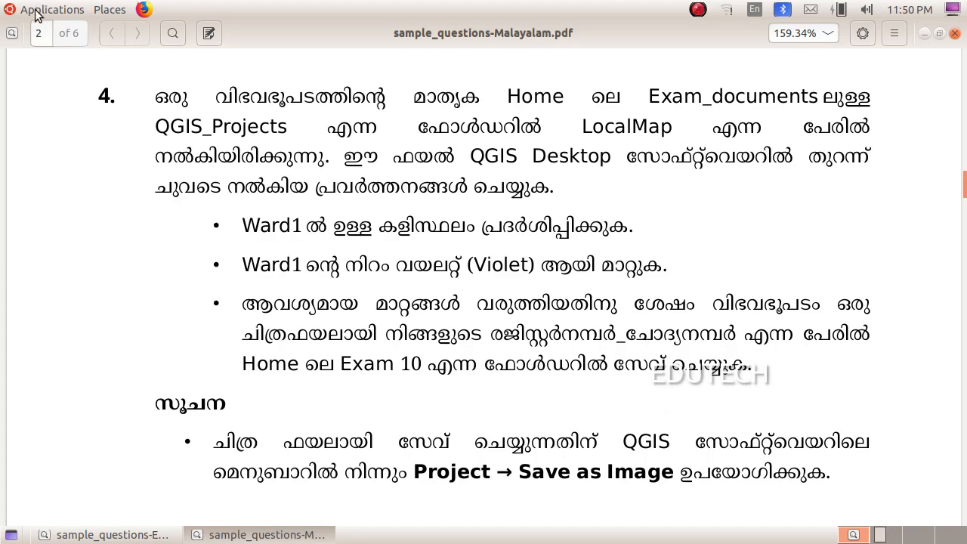
- Launch QGIS Desktop from Applications and dismiss the startup tips
{"action": "left_click", "coordinate": [51, 9]}
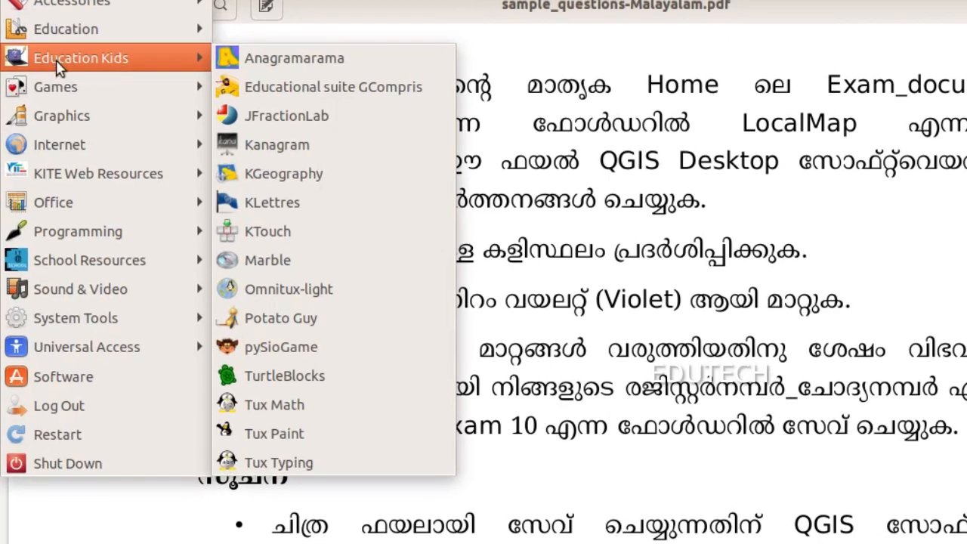
{"action": "mouse_move", "coordinate": [67, 28]}
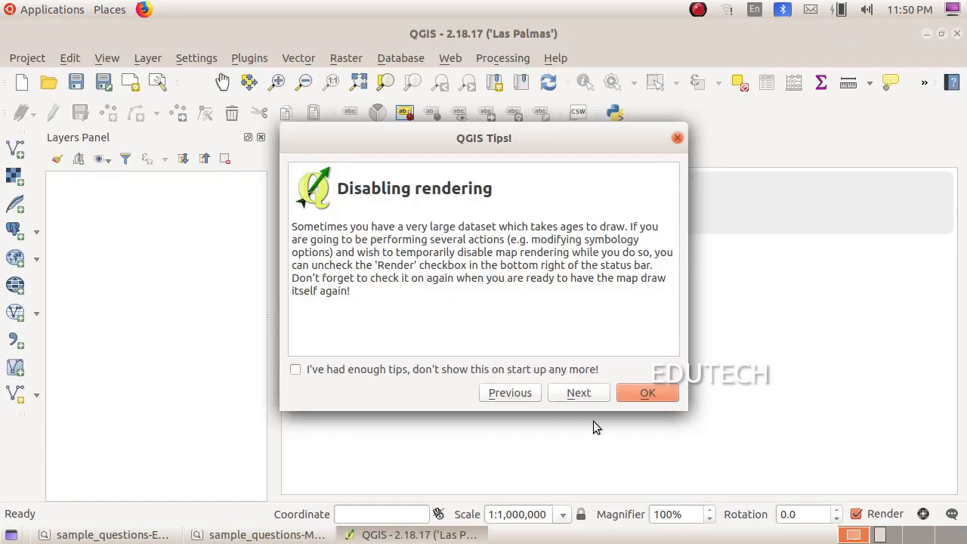
{"action": "left_click", "coordinate": [647, 393]}
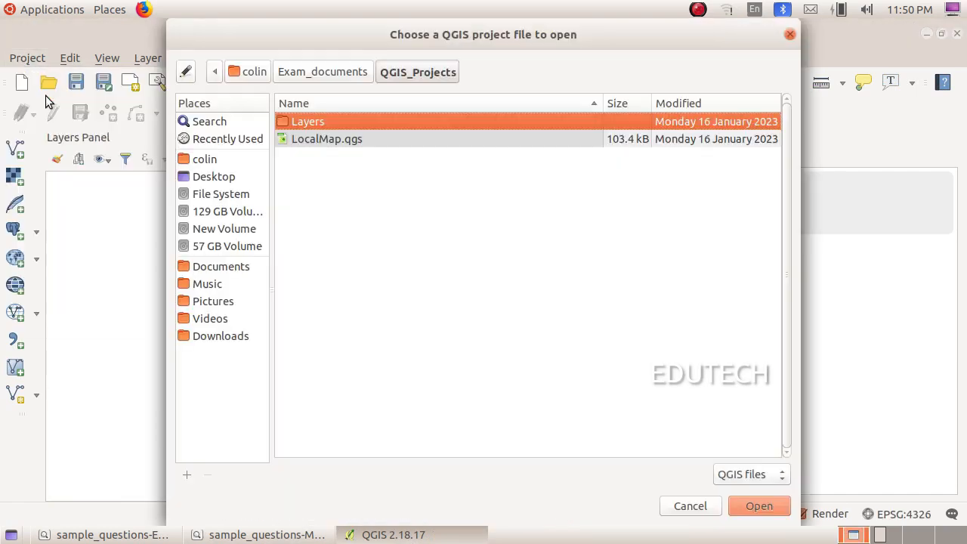
- Open the LocalMap.qgs project from Exam_documents/QGIS_Projects
{"action": "left_click", "coordinate": [204, 158]}
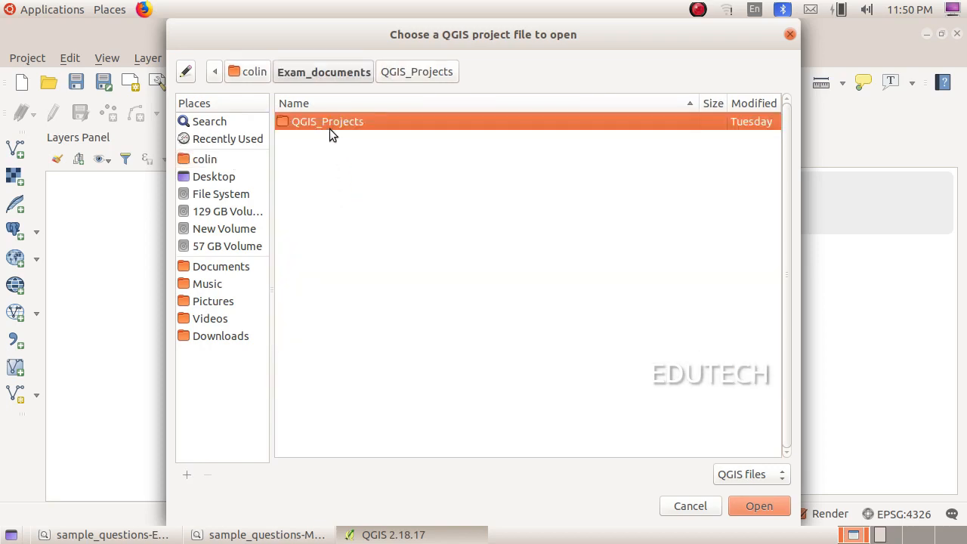
{"action": "double_click", "coordinate": [326, 121]}
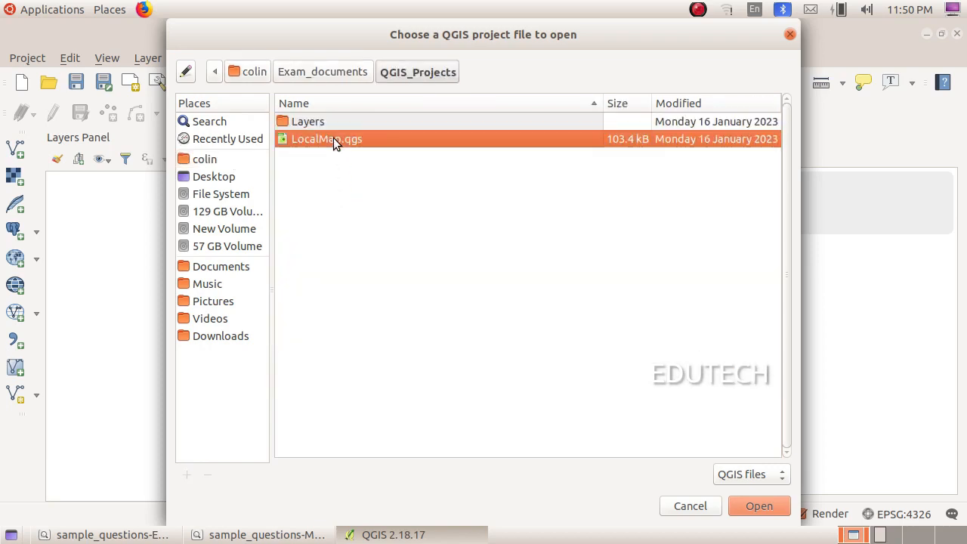
{"action": "left_click", "coordinate": [759, 504]}
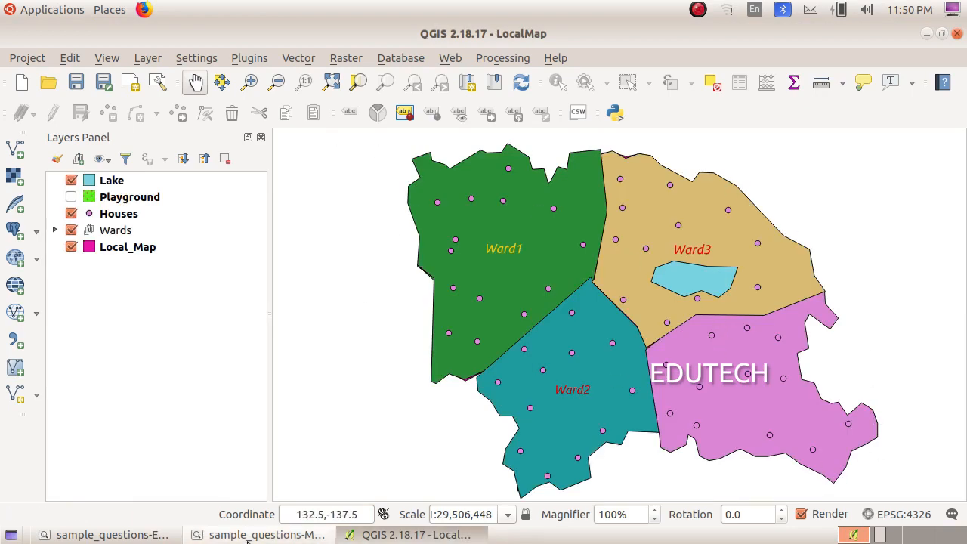
{"action": "left_click", "coordinate": [112, 535]}
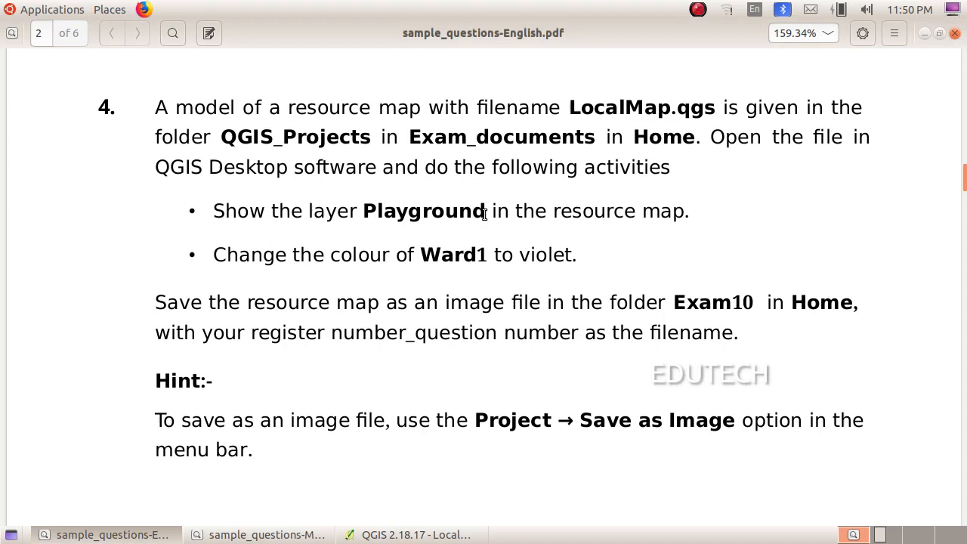
{"action": "left_click", "coordinate": [412, 535]}
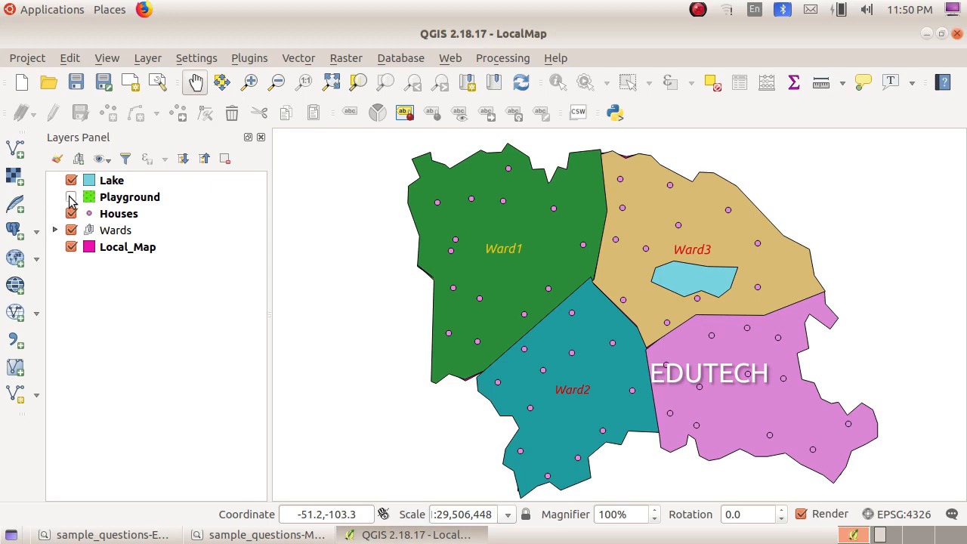
{"action": "left_click", "coordinate": [71, 197]}
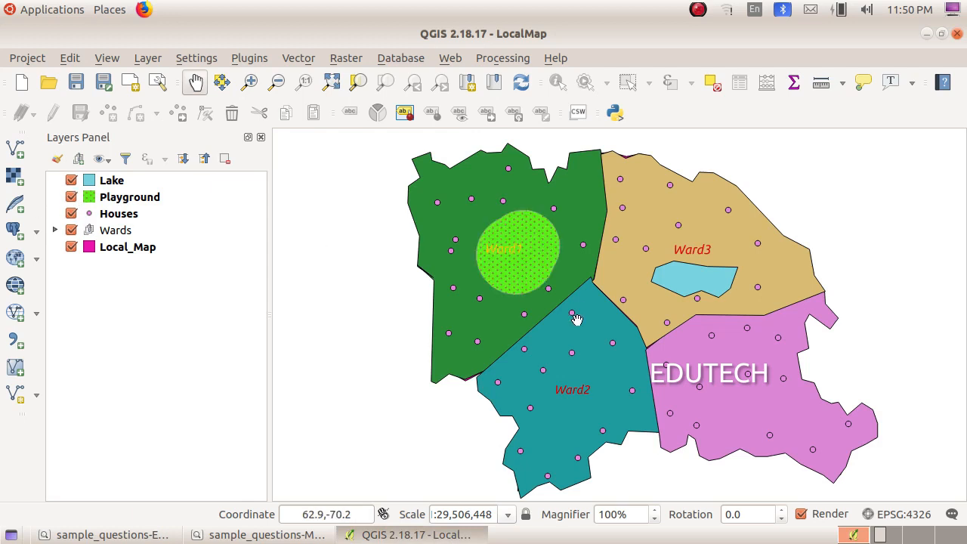
{"action": "mouse_move", "coordinate": [535, 209]}
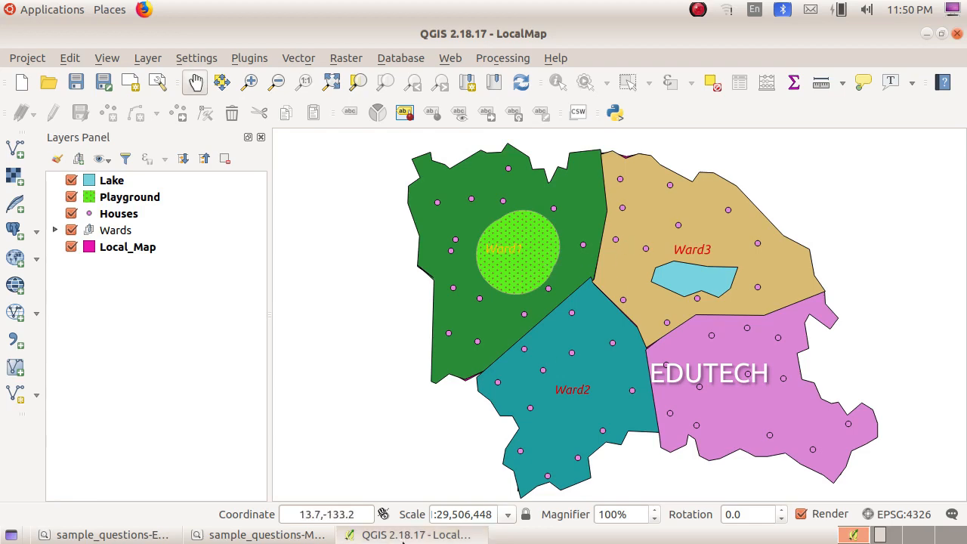
{"action": "left_click", "coordinate": [103, 535]}
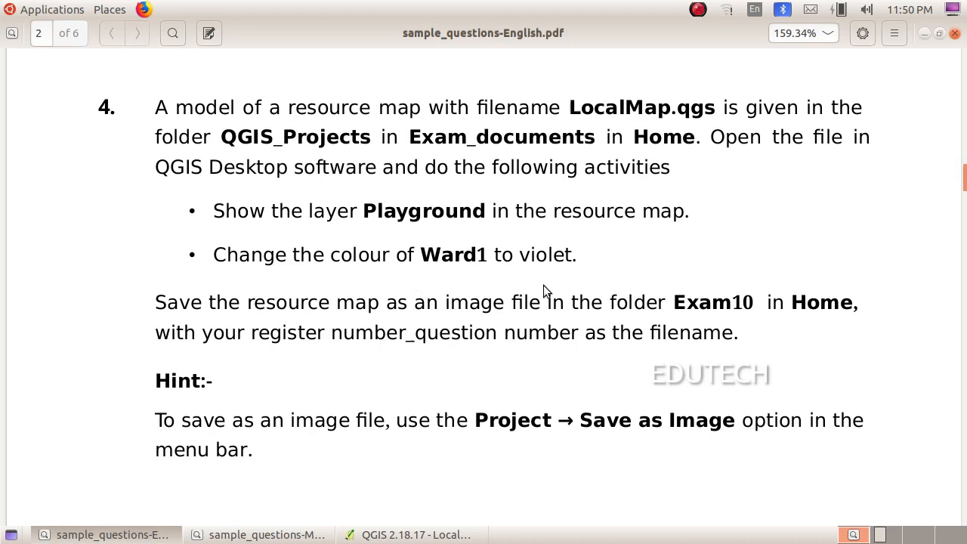
{"action": "left_click", "coordinate": [414, 535]}
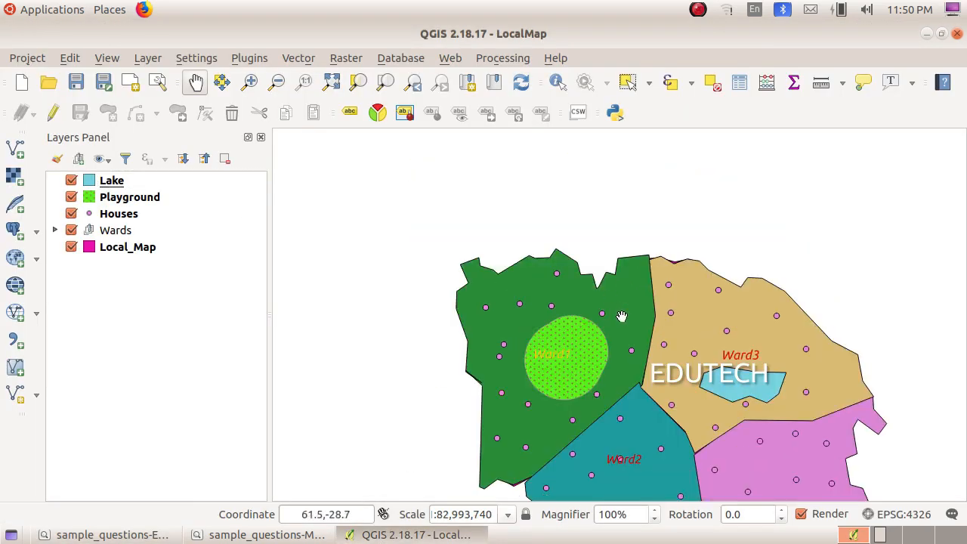
{"action": "scroll", "scroll_direction": "down", "scroll_amount": 3}
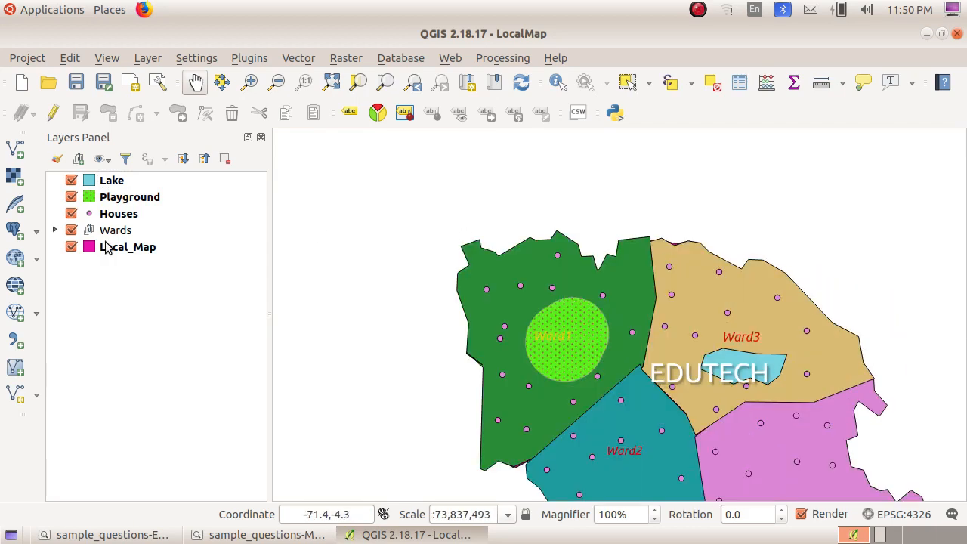
- Expand the Wards group and open the layer properties for Ward1
{"action": "left_click", "coordinate": [115, 230]}
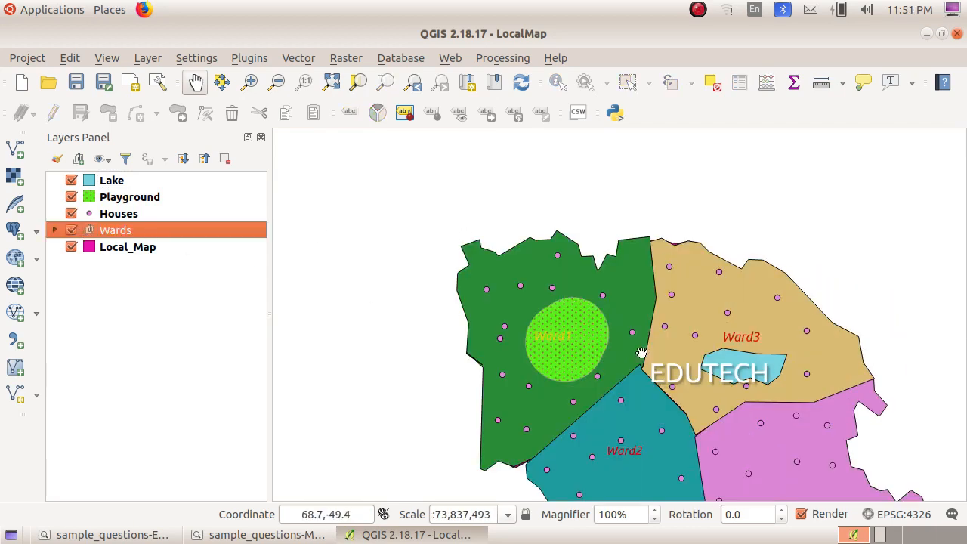
{"action": "left_click", "coordinate": [54, 230]}
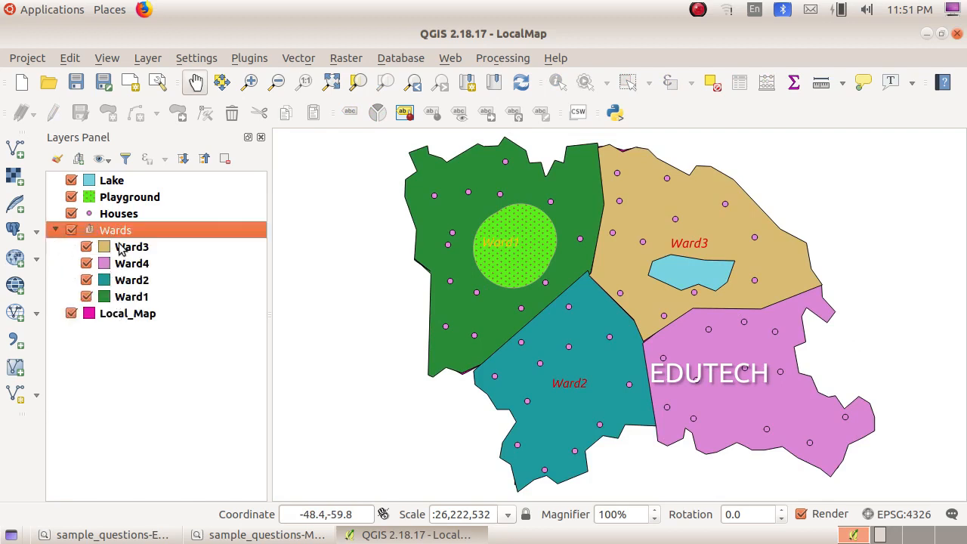
{"action": "left_click", "coordinate": [132, 296]}
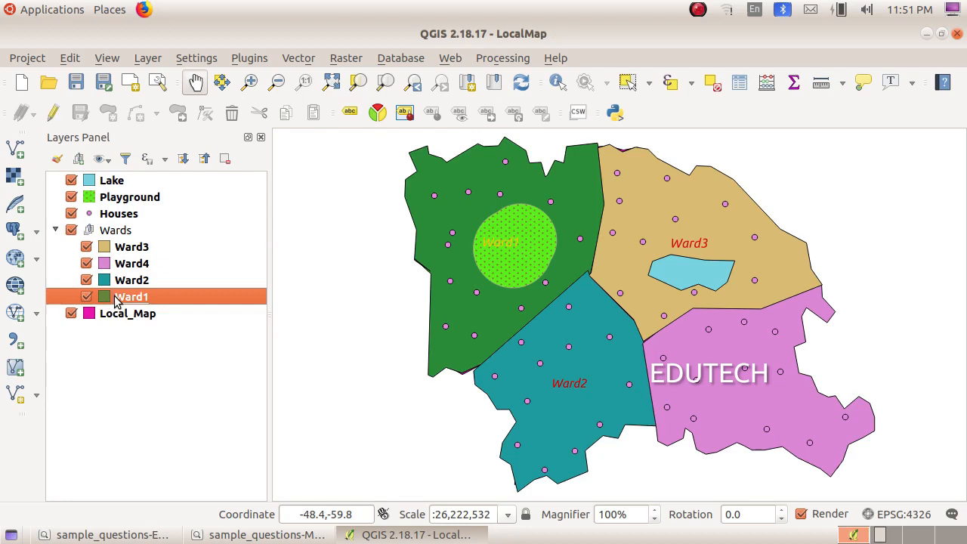
{"action": "mouse_move", "coordinate": [137, 299]}
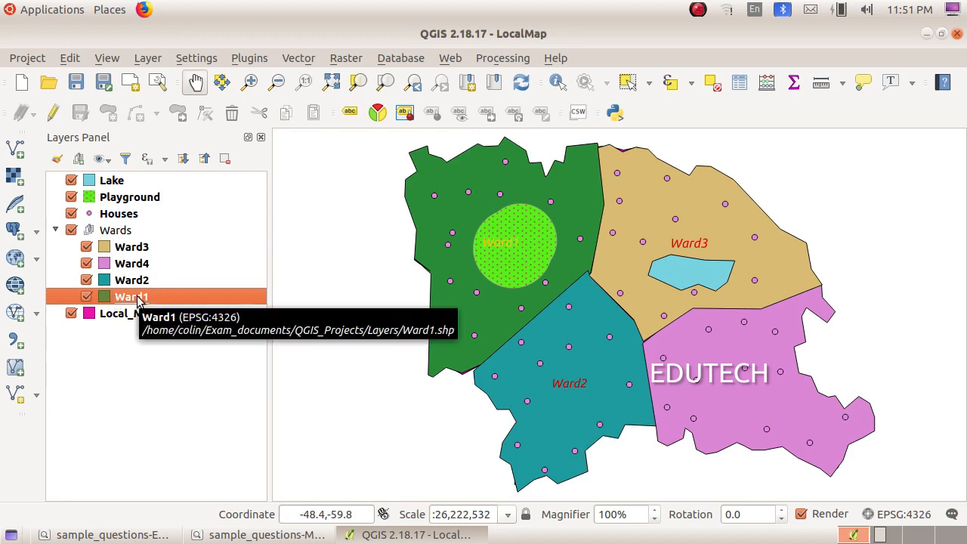
{"action": "right_click", "coordinate": [130, 296]}
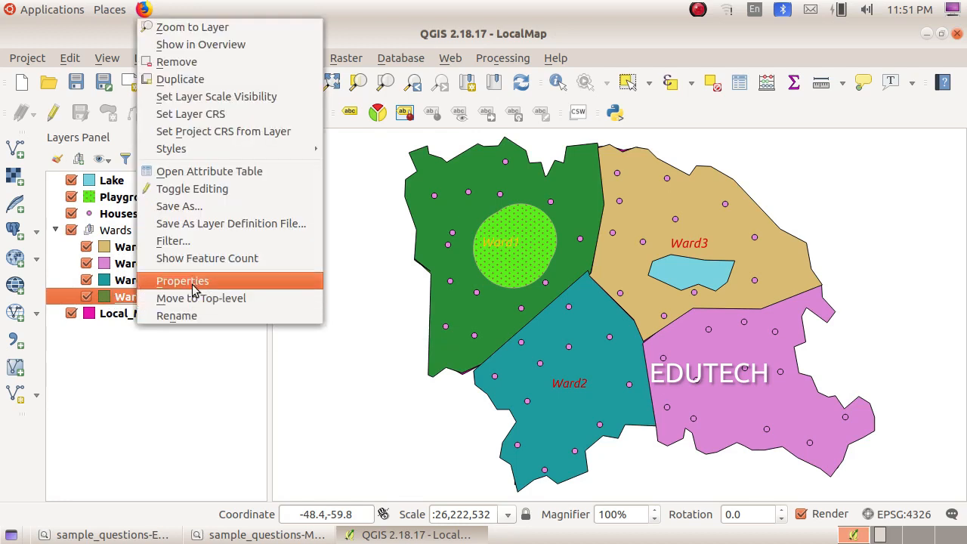
{"action": "left_click", "coordinate": [181, 280]}
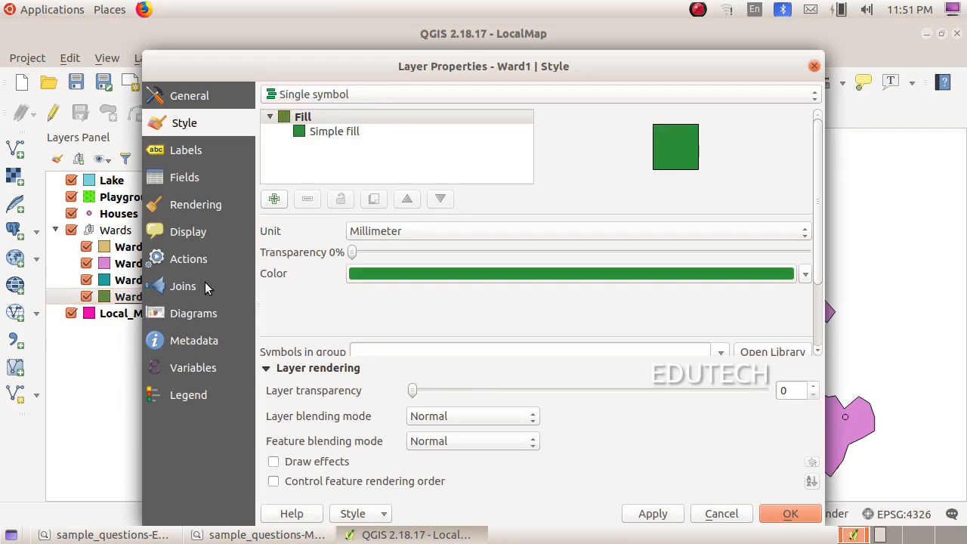
{"action": "mouse_move", "coordinate": [559, 76]}
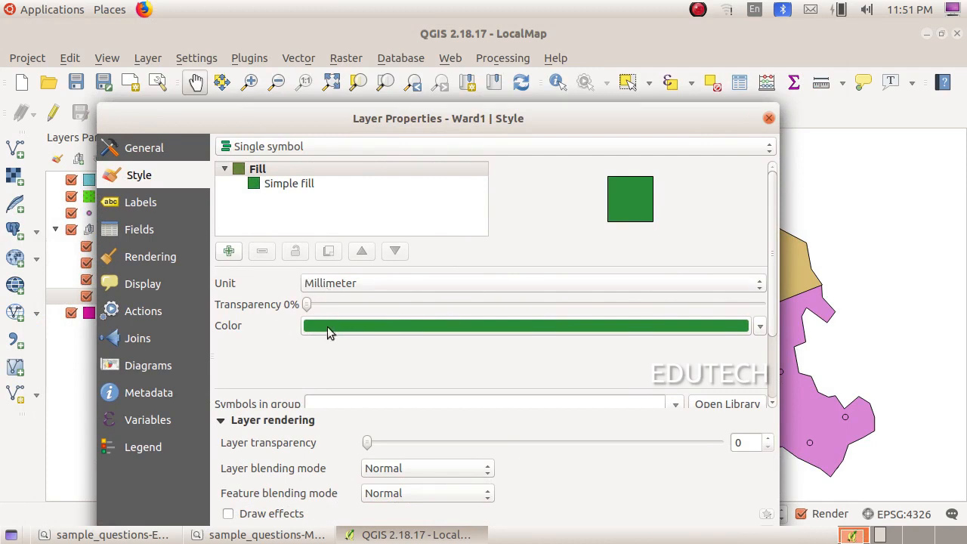
- Set Ward1's fill colour to violet (#d443e1) and apply it to the map
{"action": "left_click", "coordinate": [526, 326]}
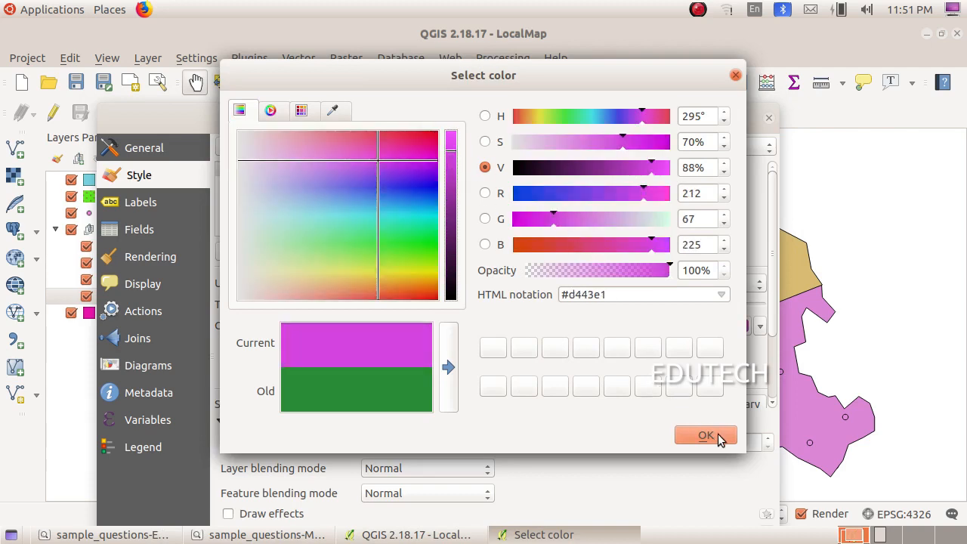
{"action": "left_click", "coordinate": [704, 435]}
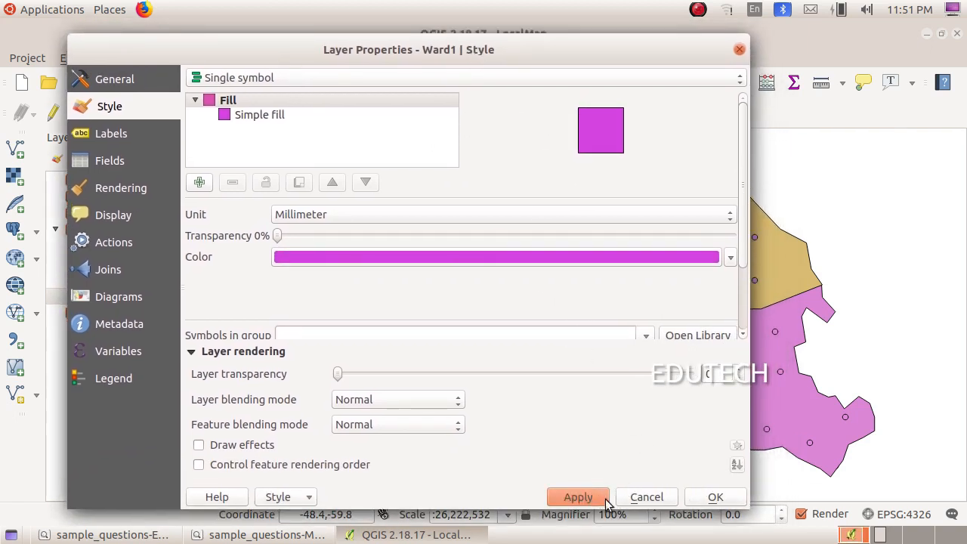
{"action": "left_click", "coordinate": [715, 496]}
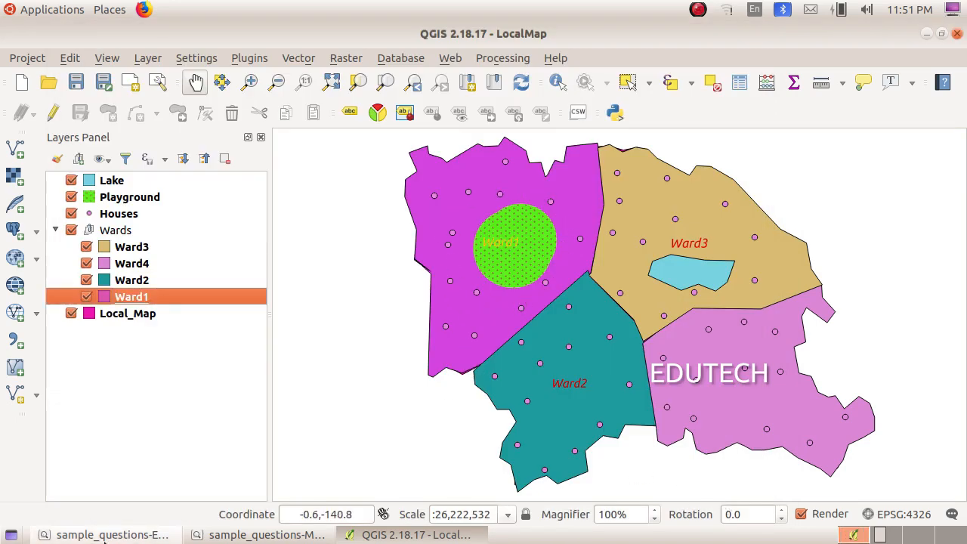
{"action": "left_click", "coordinate": [112, 535]}
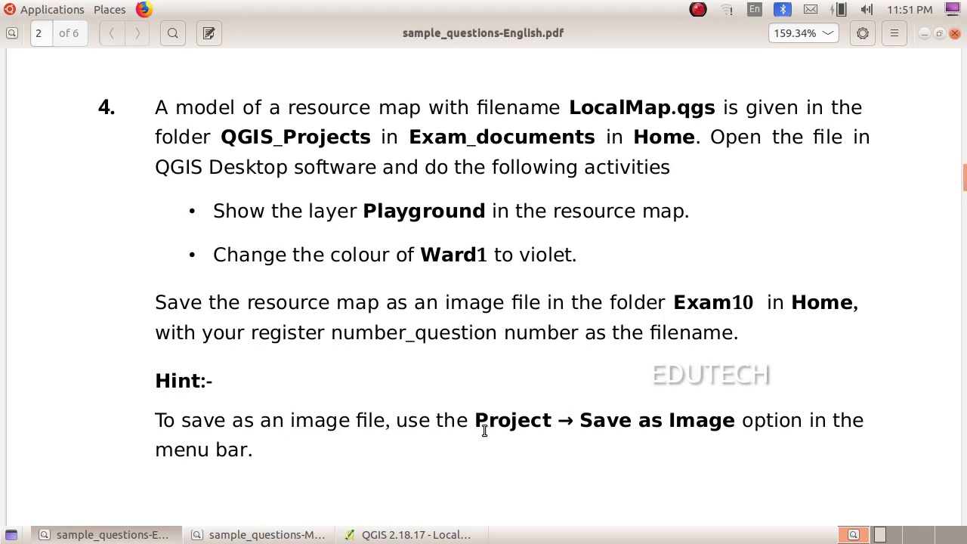
{"action": "left_click", "coordinate": [414, 535]}
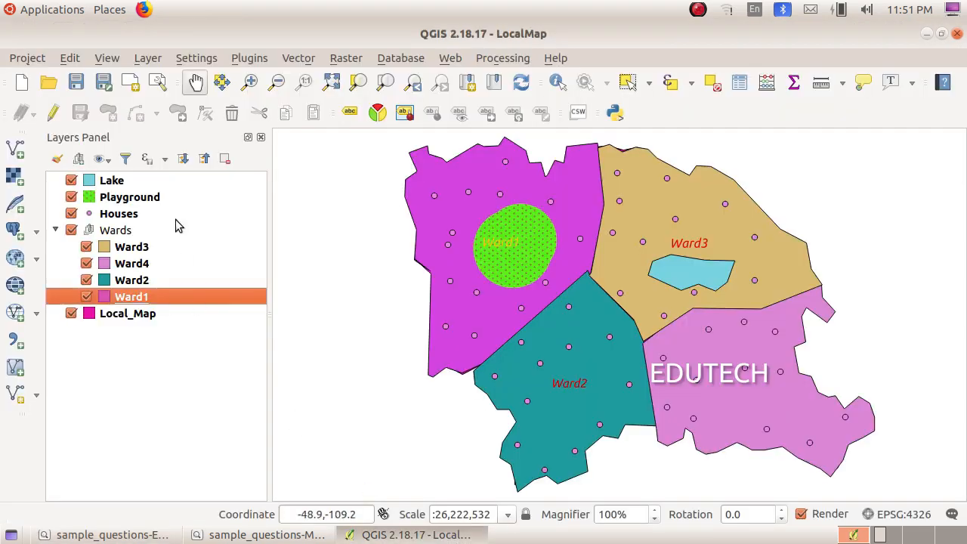
- Start Save as Image from the Project menu
{"action": "left_click", "coordinate": [27, 57]}
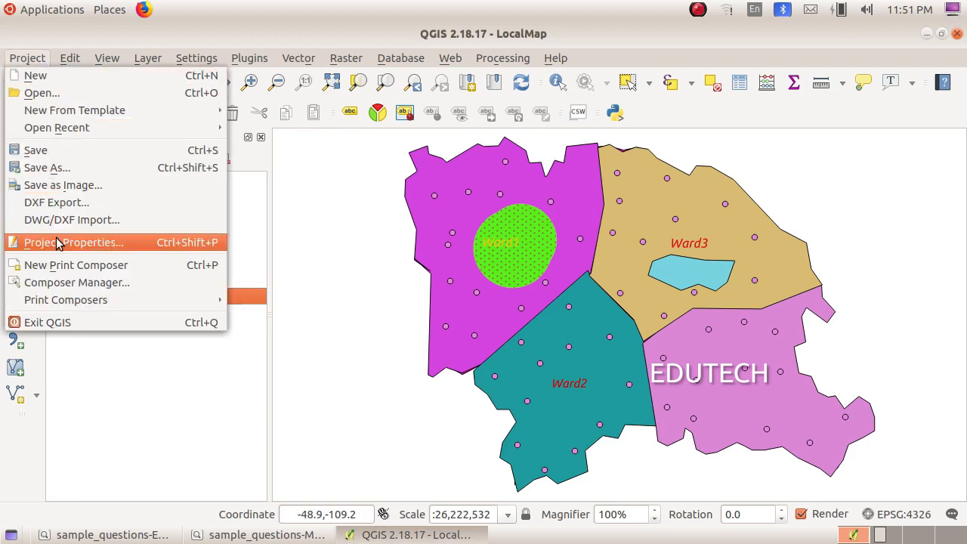
{"action": "mouse_move", "coordinate": [76, 184]}
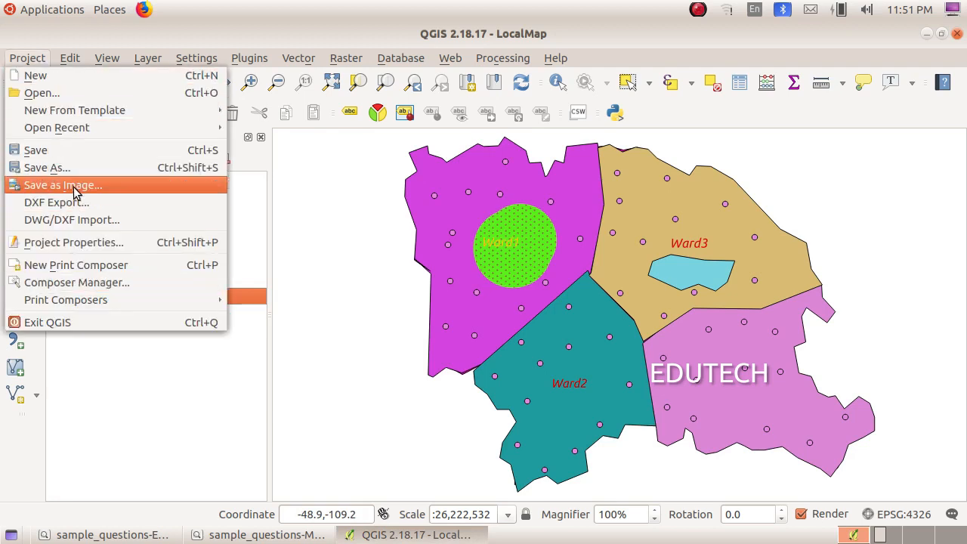
{"action": "left_click", "coordinate": [63, 184]}
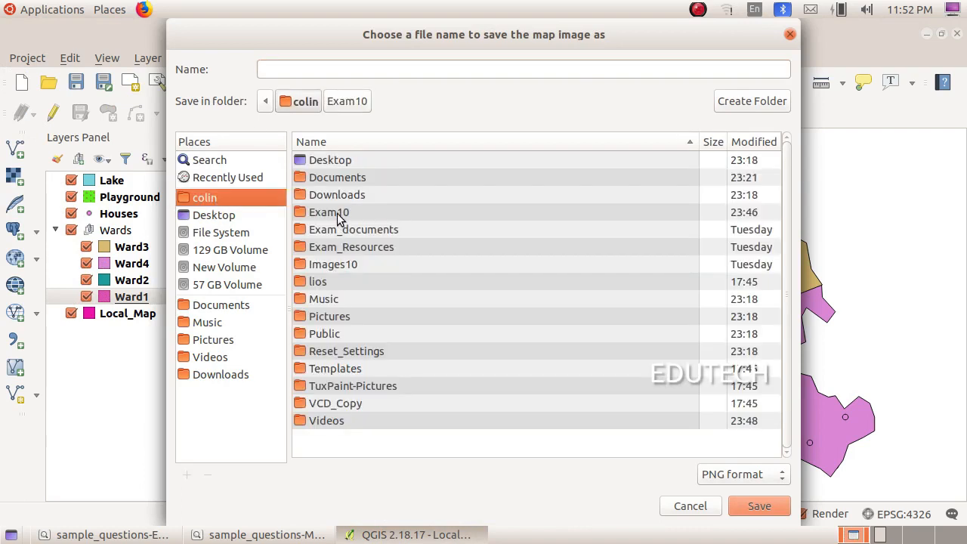
- Save the map as PNG image 990134_3 in the Exam10 folder
{"action": "double_click", "coordinate": [329, 212]}
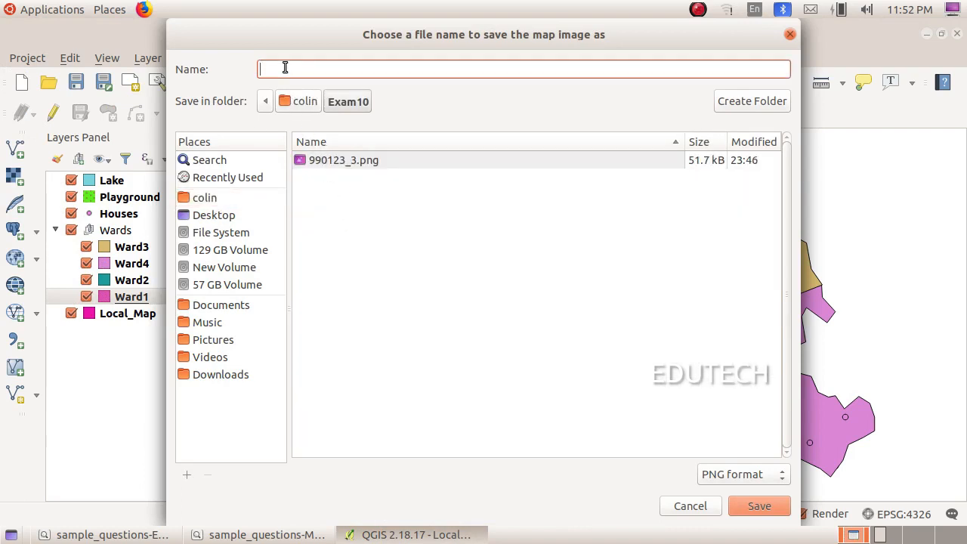
{"action": "type", "text": "990134"}
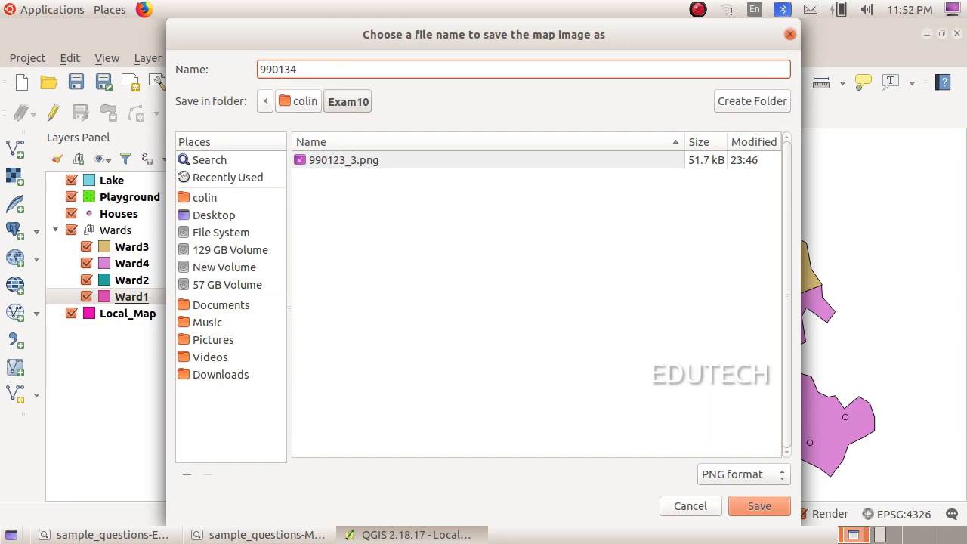
{"action": "type", "text": "_3"}
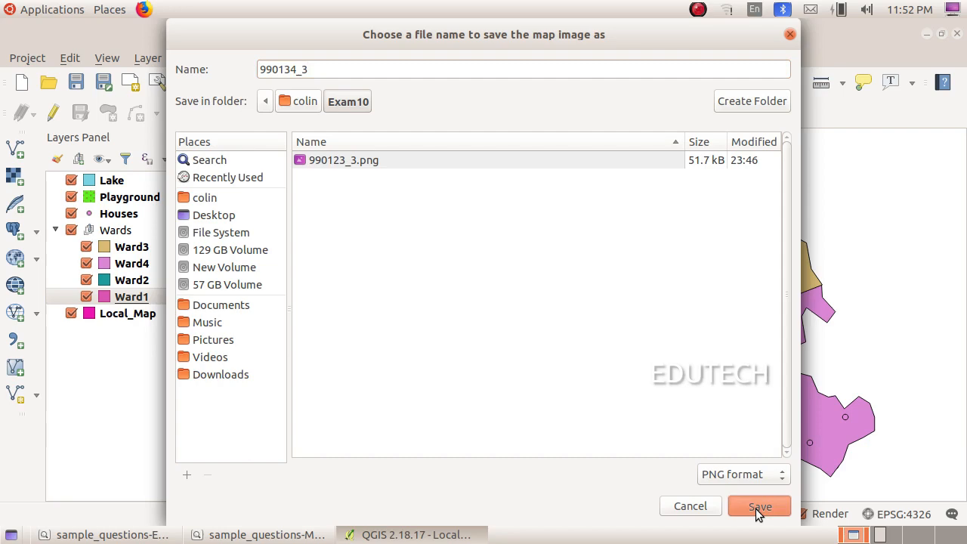
{"action": "left_click", "coordinate": [759, 507]}
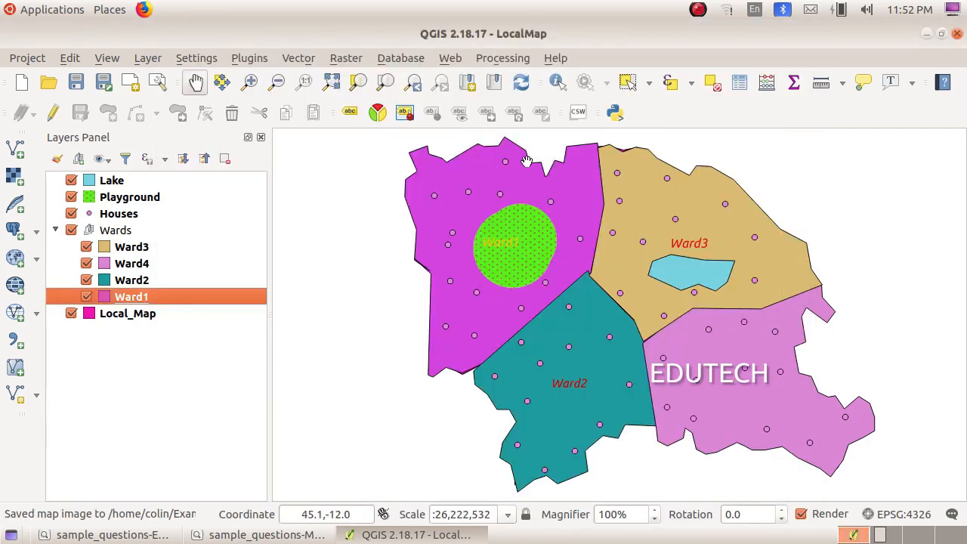